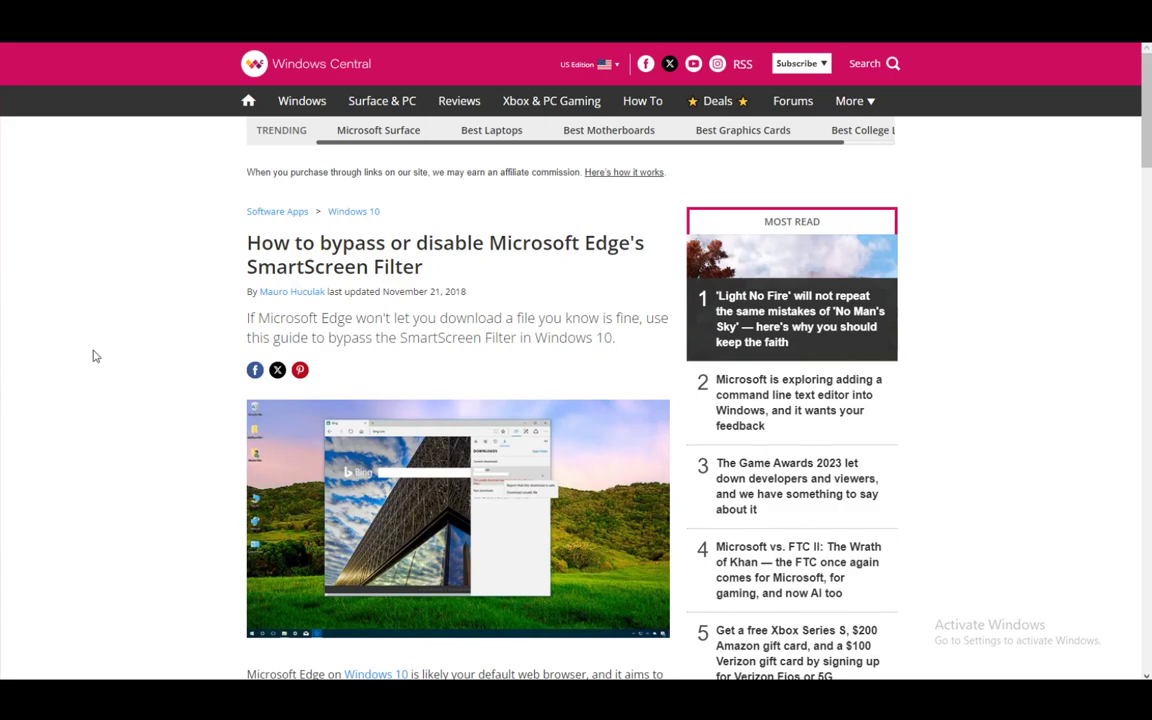
pyautogui.moveTo(165, 465)
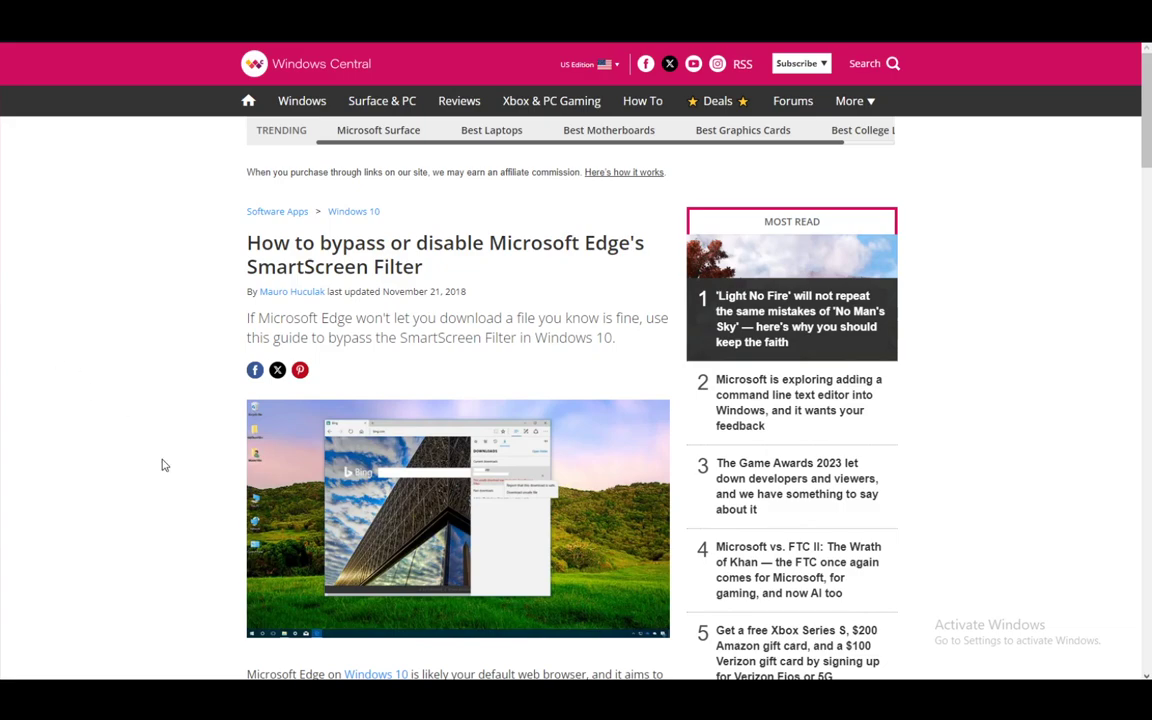
pyautogui.scroll(-3)
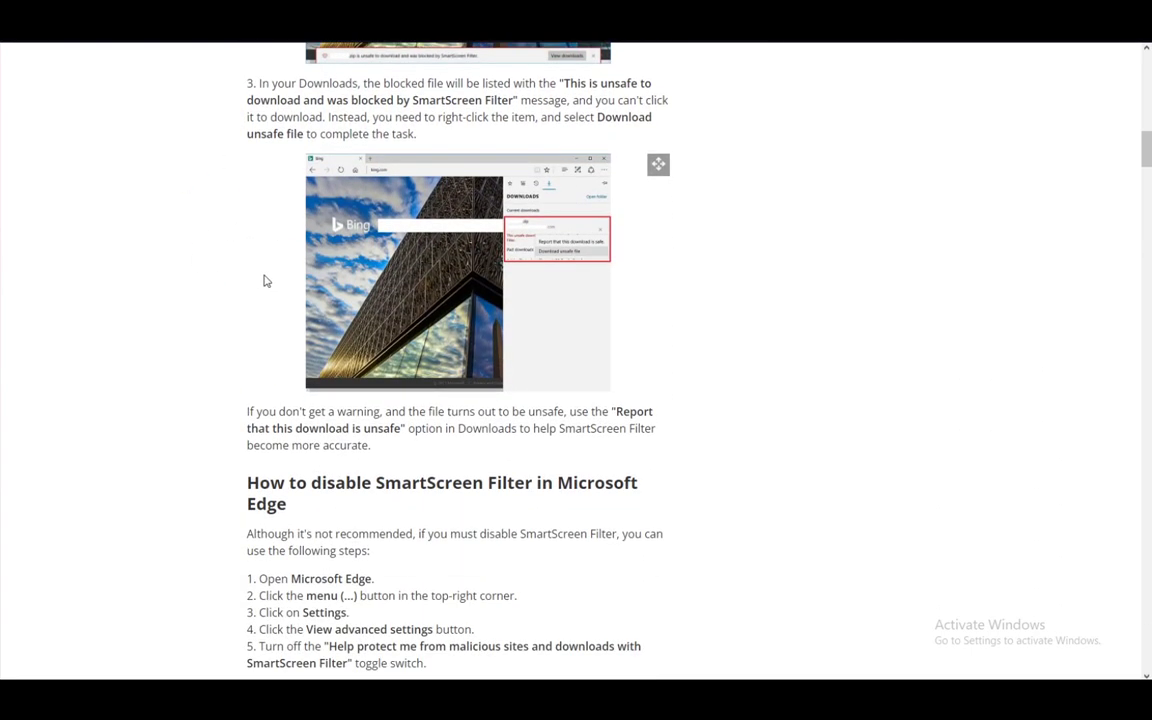
pyautogui.scroll(3)
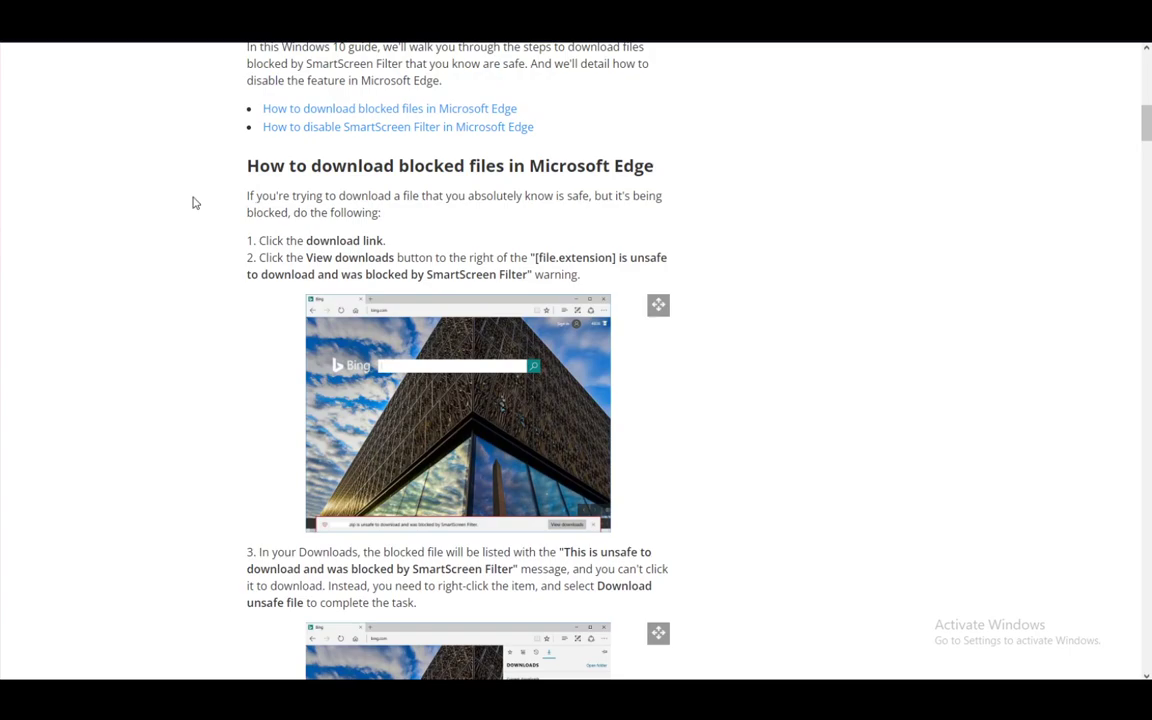
pyautogui.moveTo(375, 257)
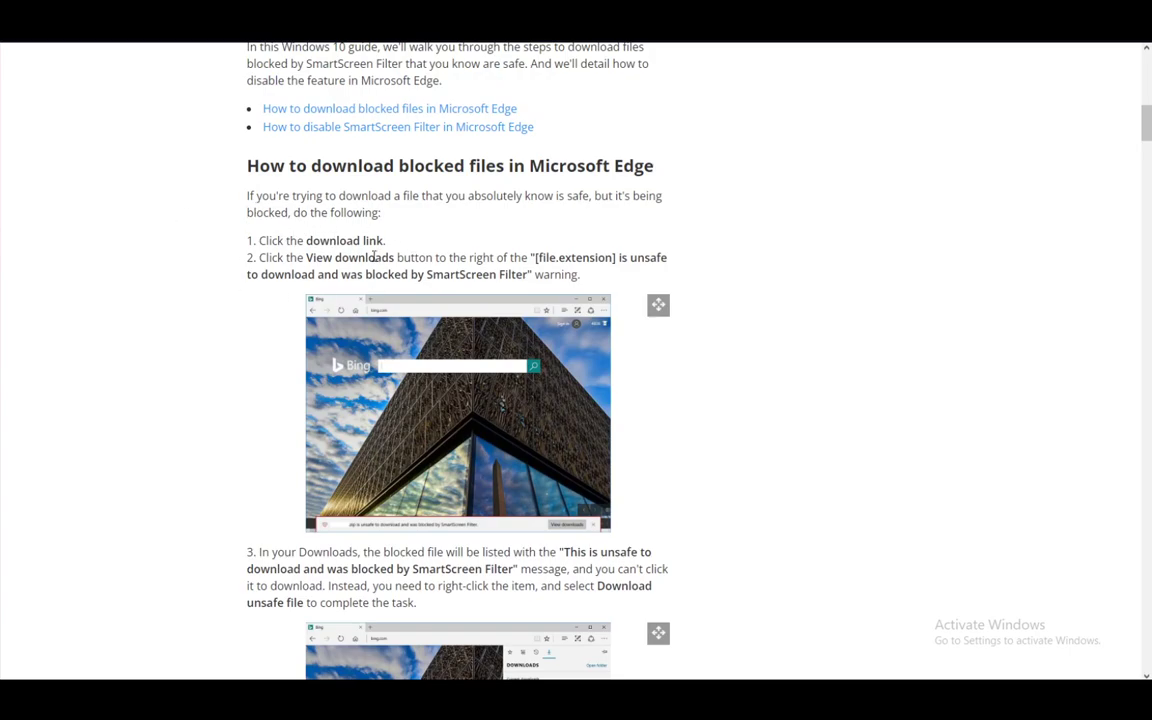
pyautogui.moveTo(520, 245)
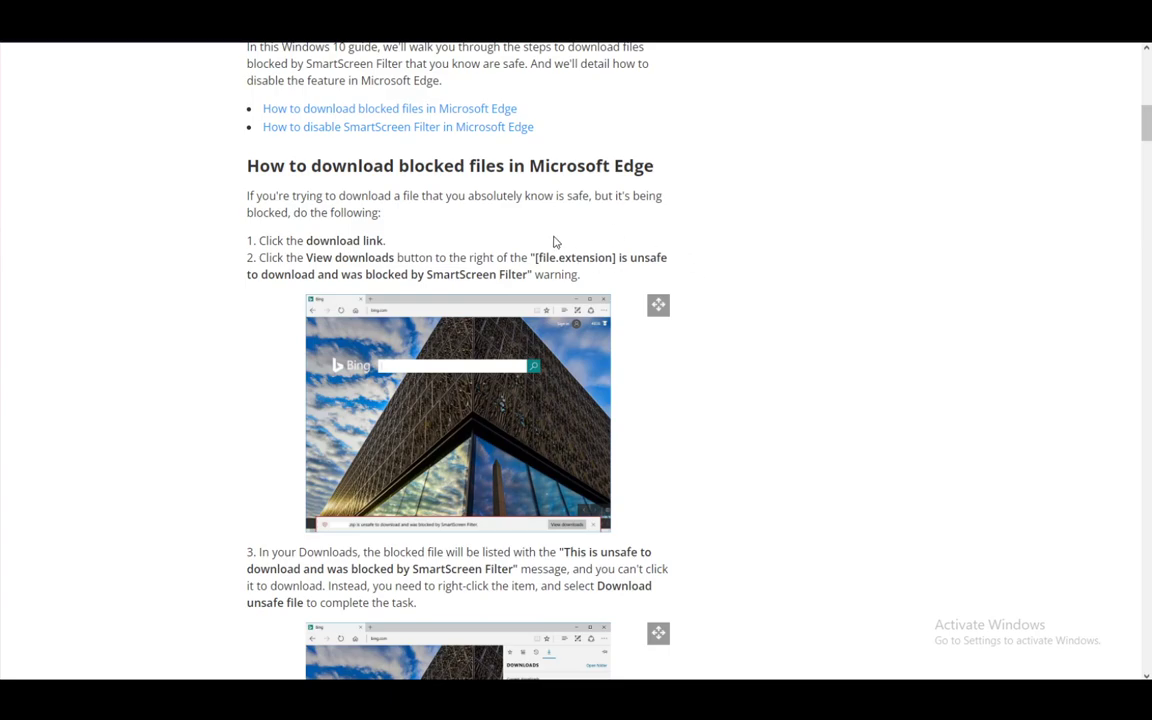
pyautogui.moveTo(630, 281)
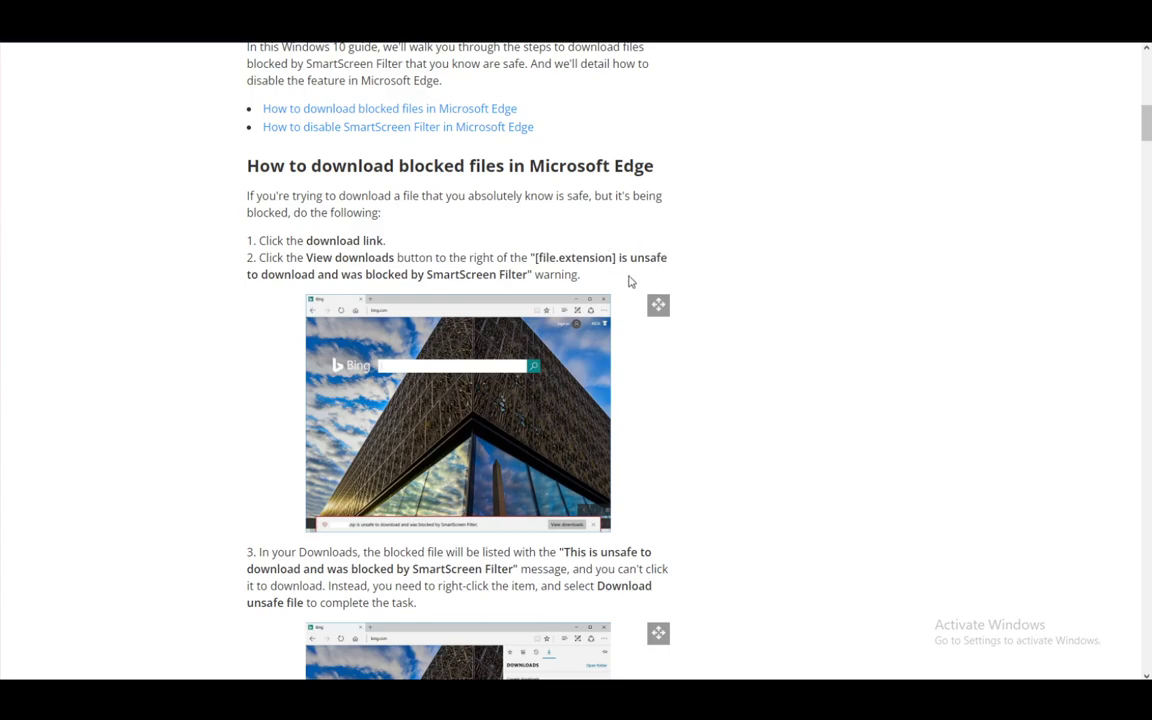
pyautogui.scroll(-3)
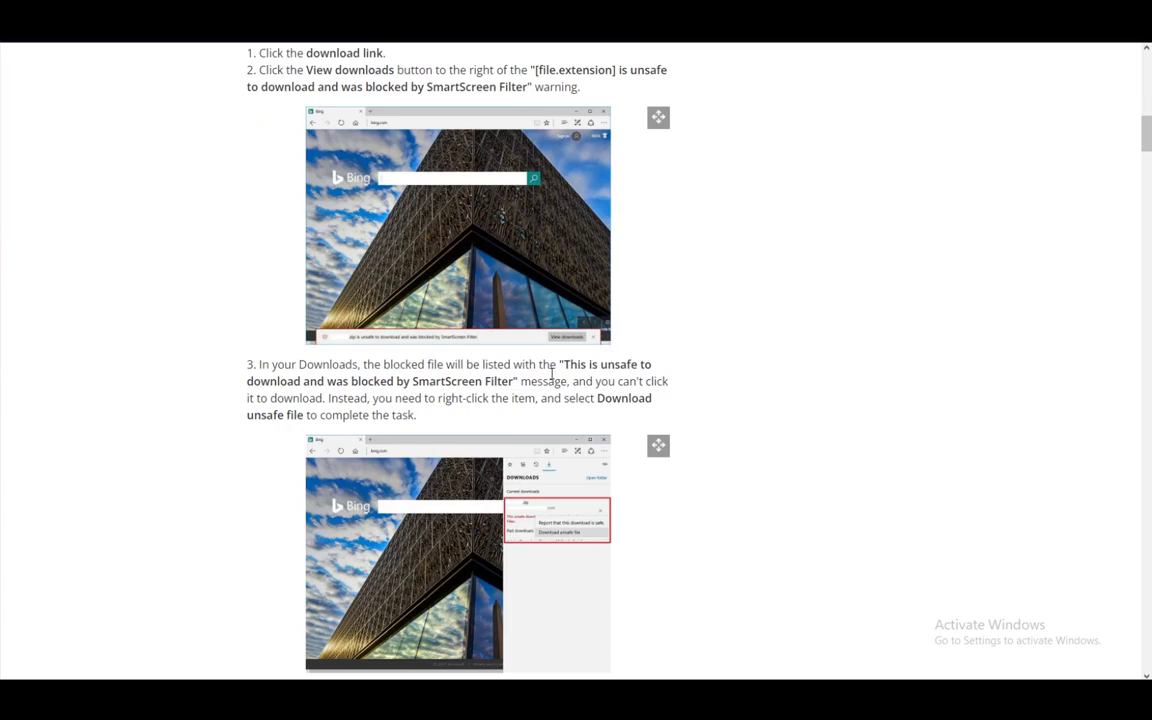
pyautogui.moveTo(730, 297)
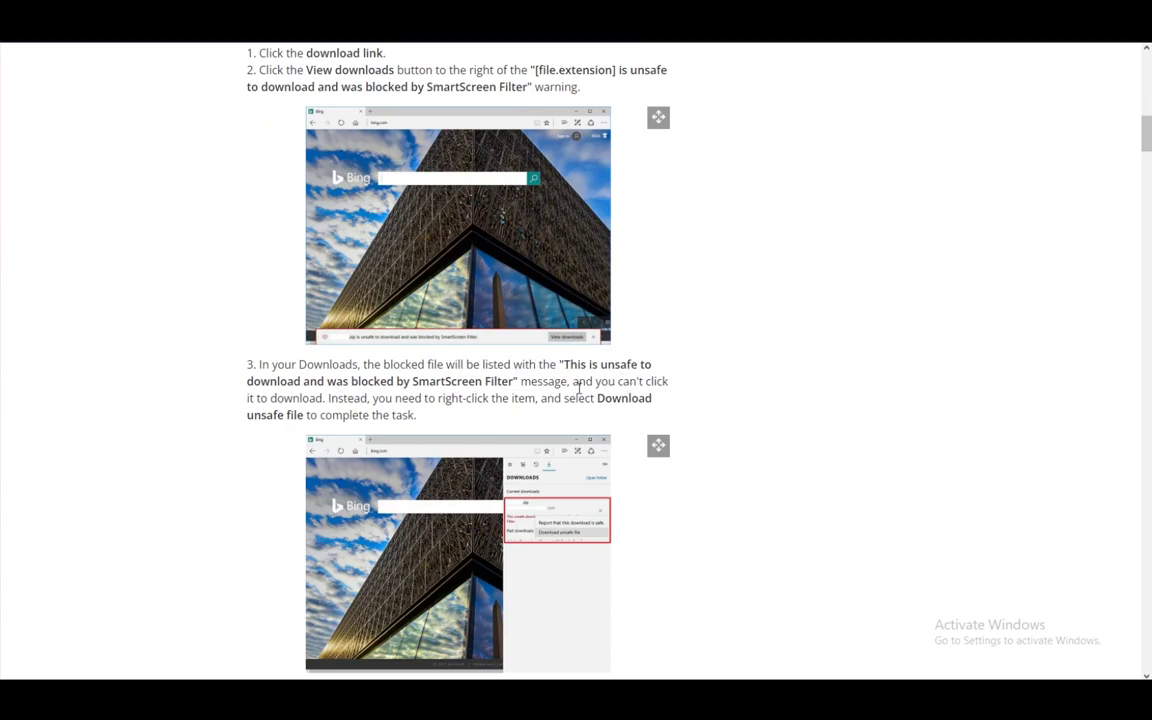
pyautogui.moveTo(530, 420)
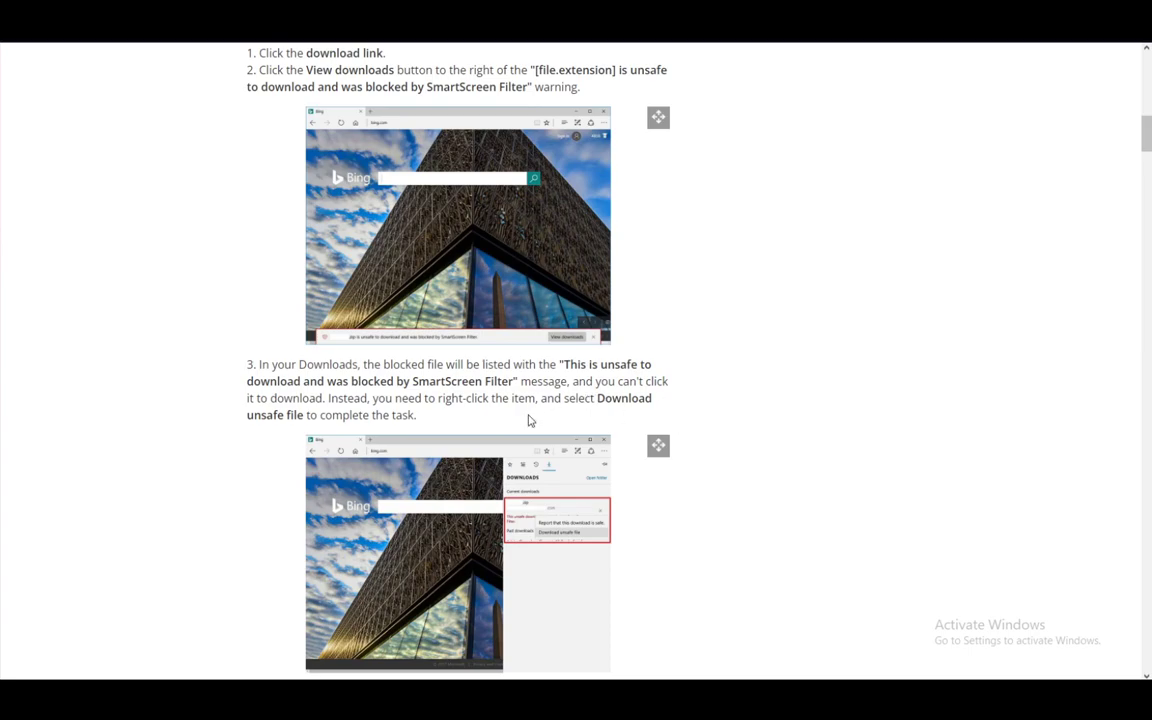
pyautogui.scroll(-3)
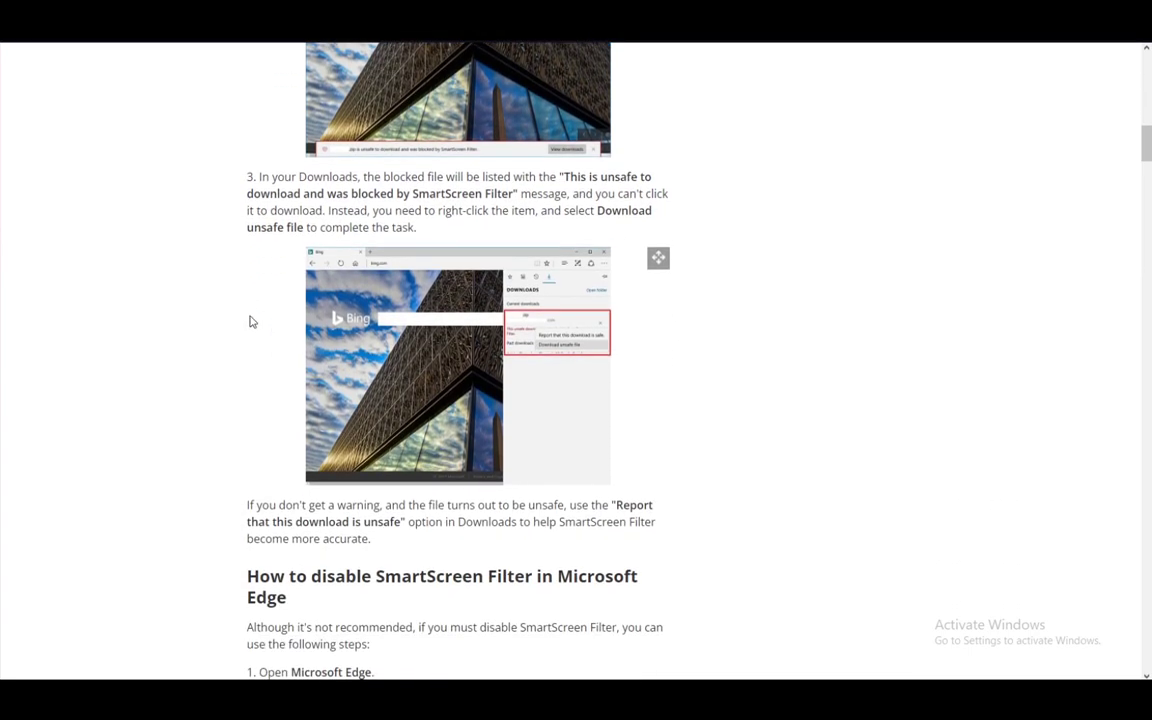
pyautogui.scroll(-3)
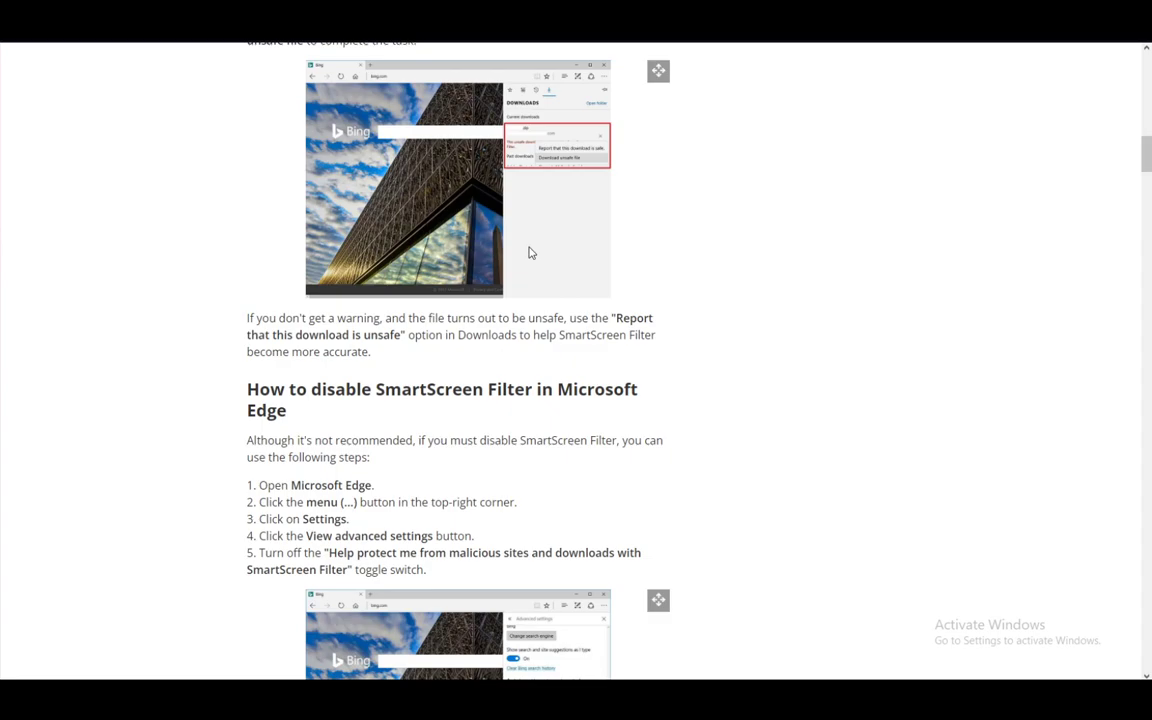
pyautogui.moveTo(517, 422)
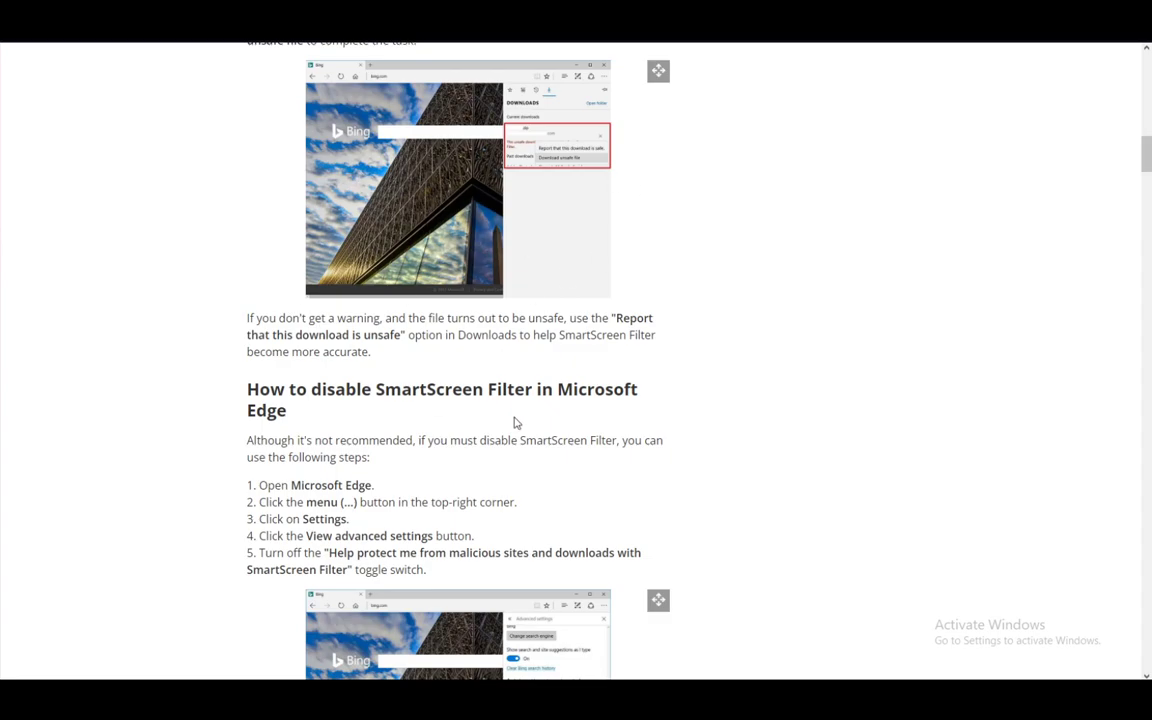
pyautogui.scroll(-3)
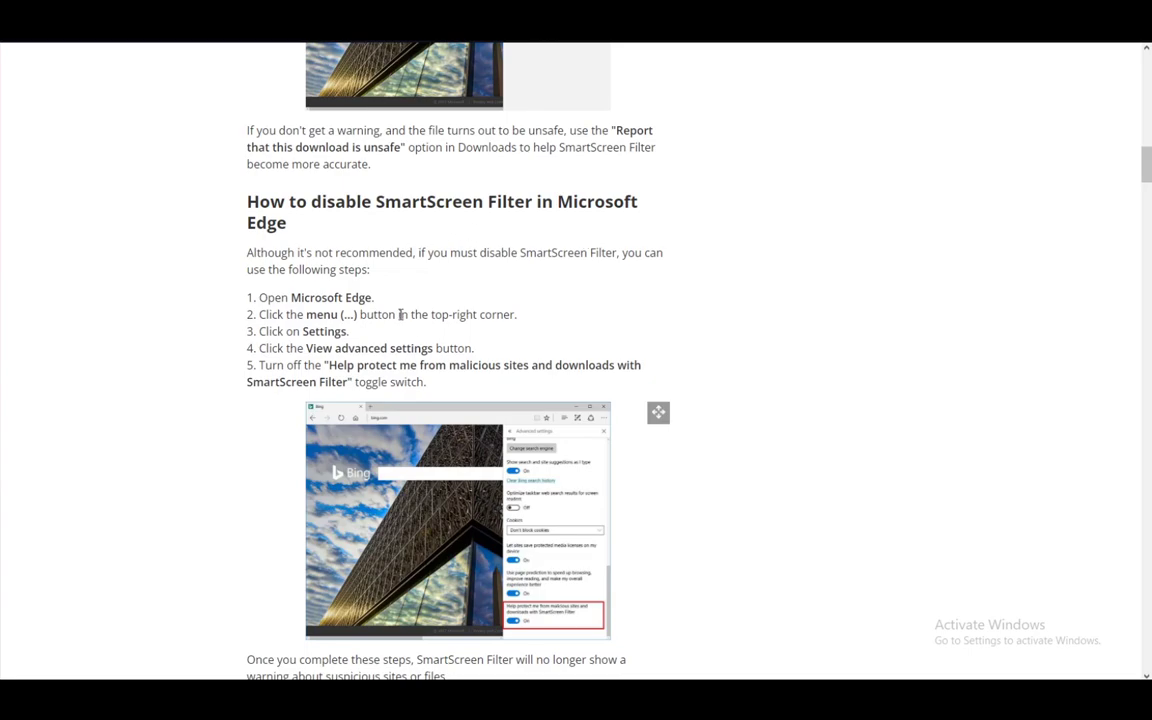
pyautogui.moveTo(368, 302)
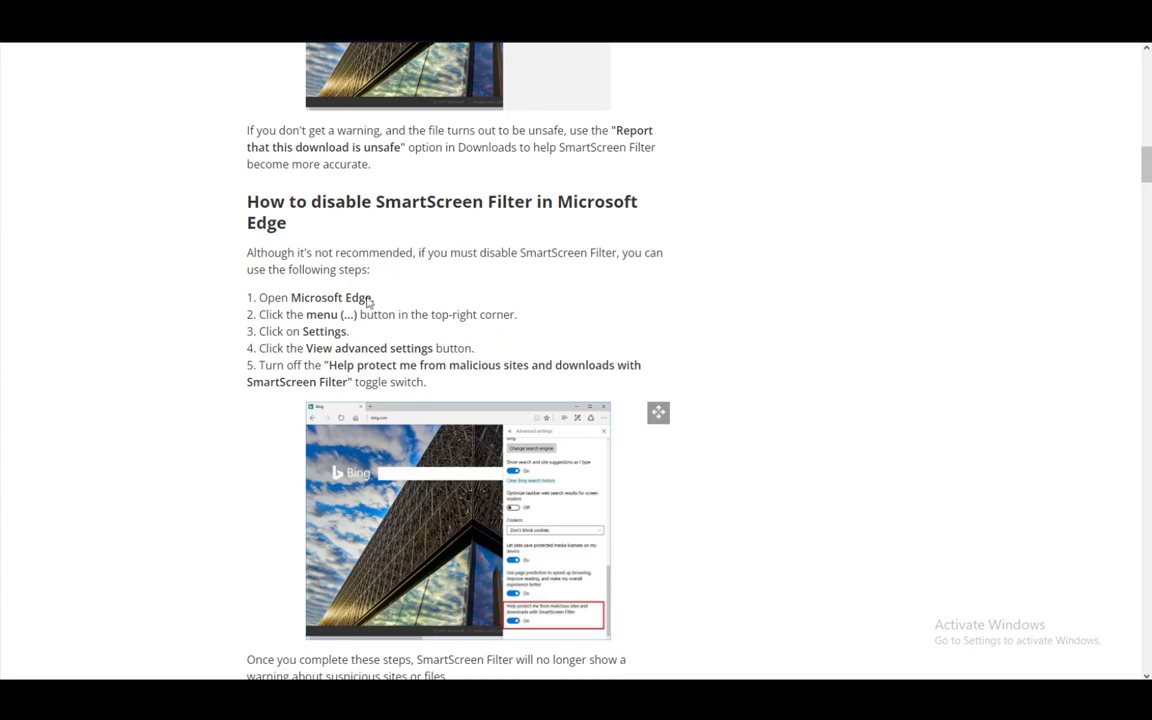
pyautogui.moveTo(598, 434)
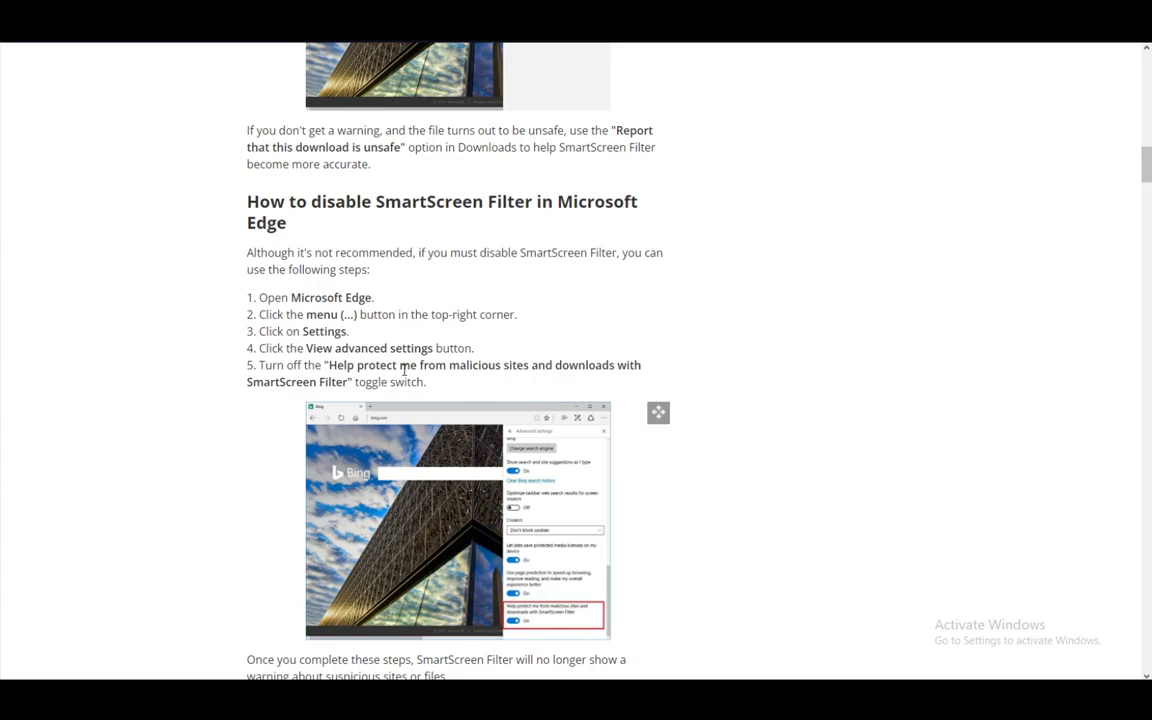
pyautogui.moveTo(529, 572)
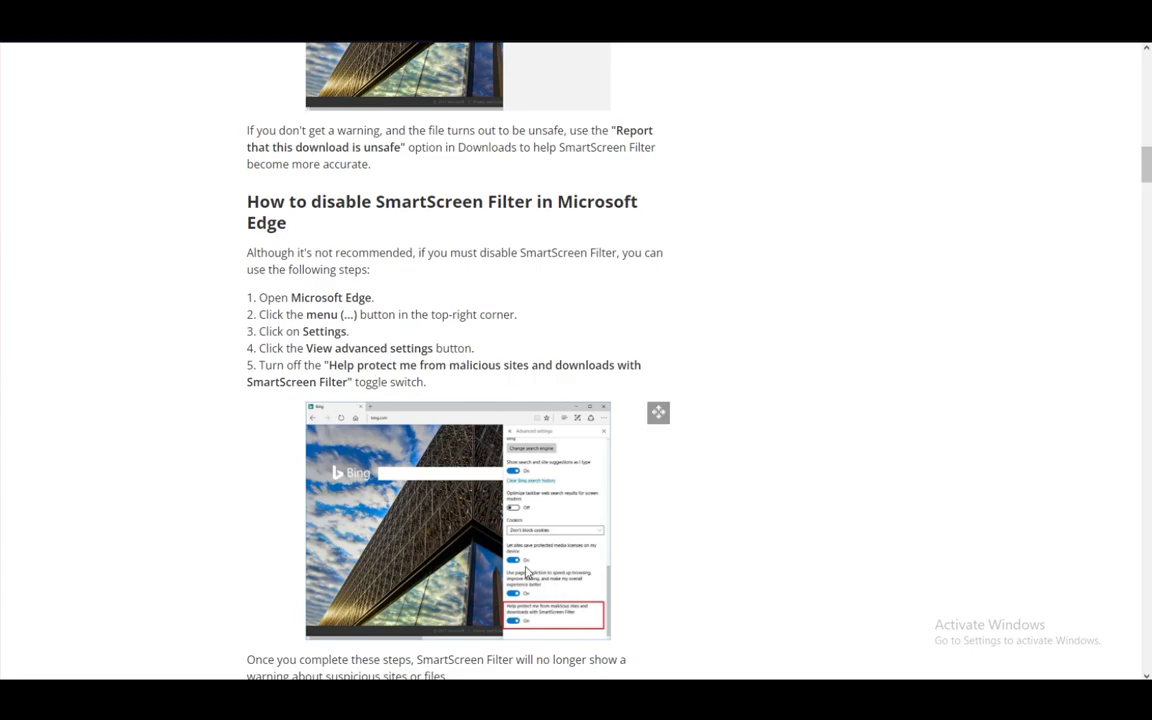
pyautogui.moveTo(242, 329)
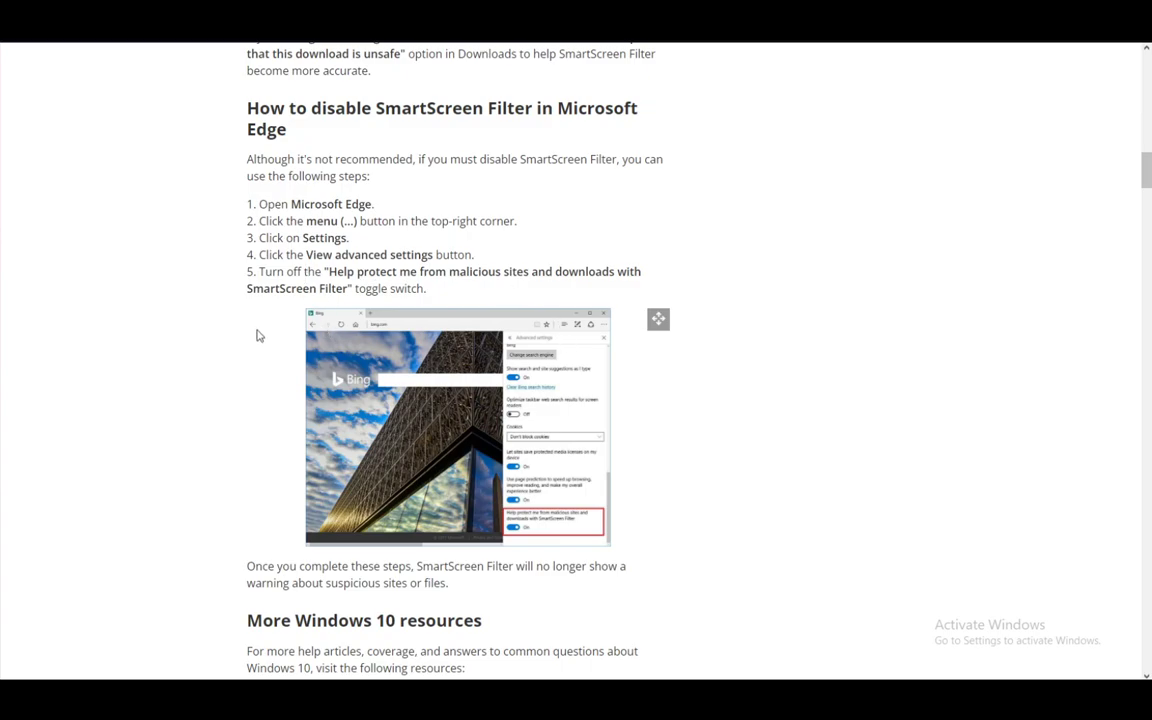
pyautogui.moveTo(114, 289)
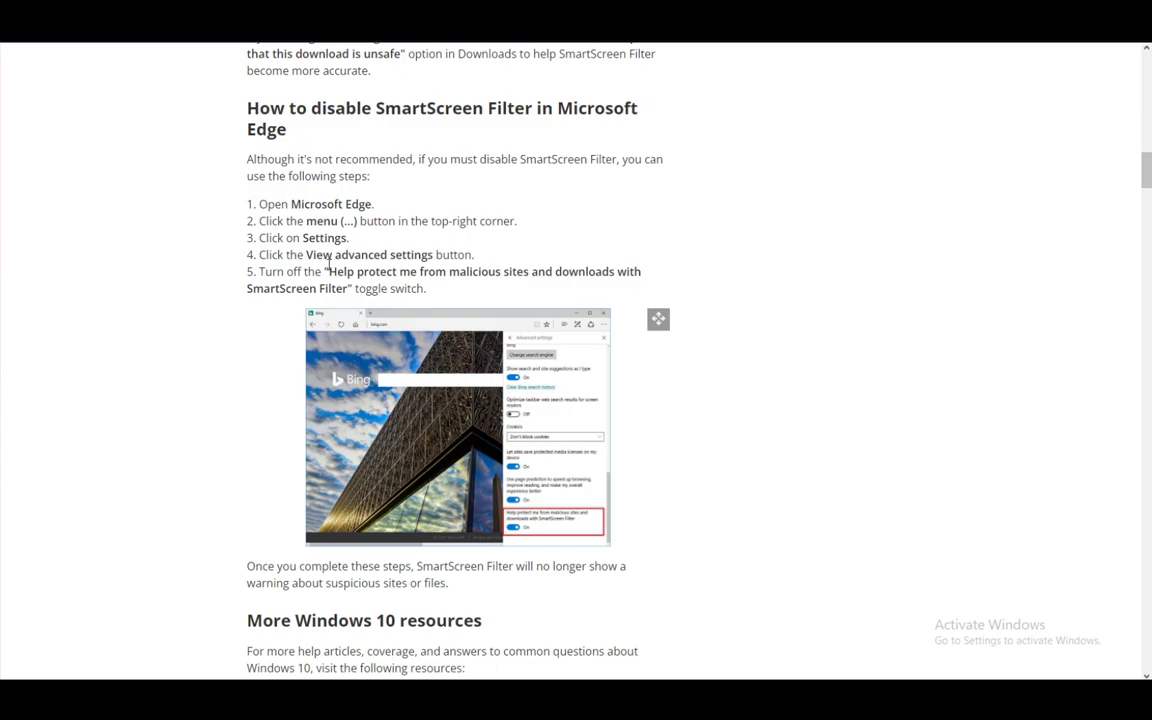
pyautogui.scroll(3)
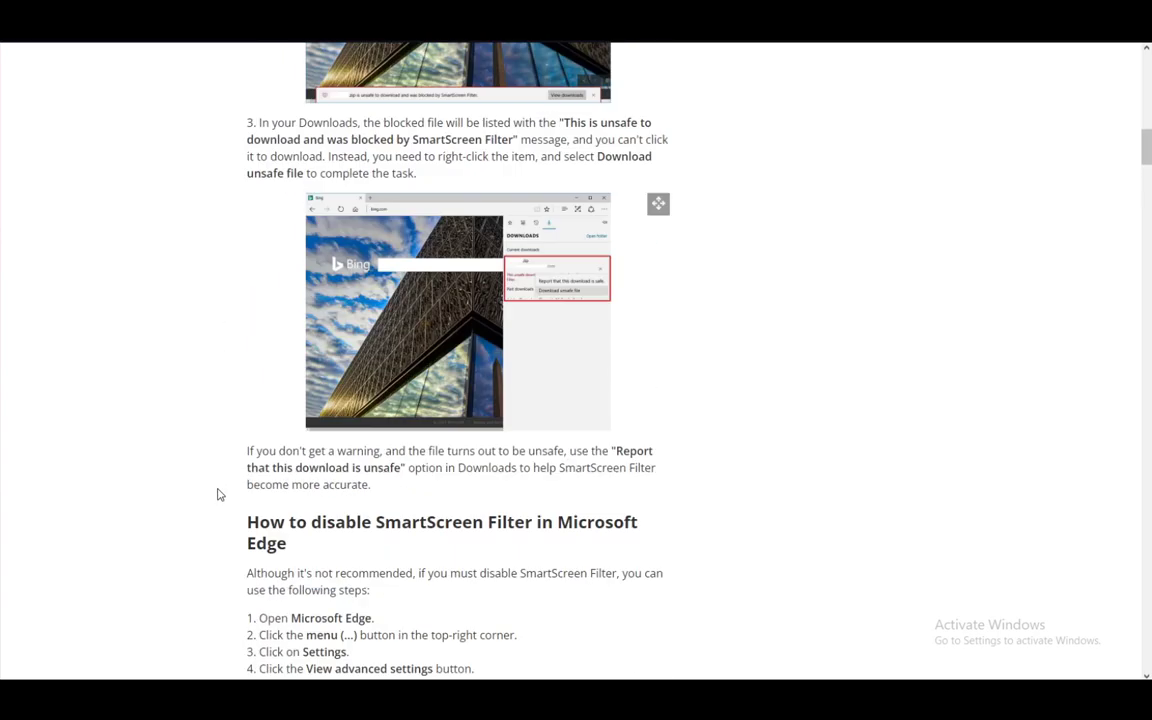
pyautogui.scroll(3)
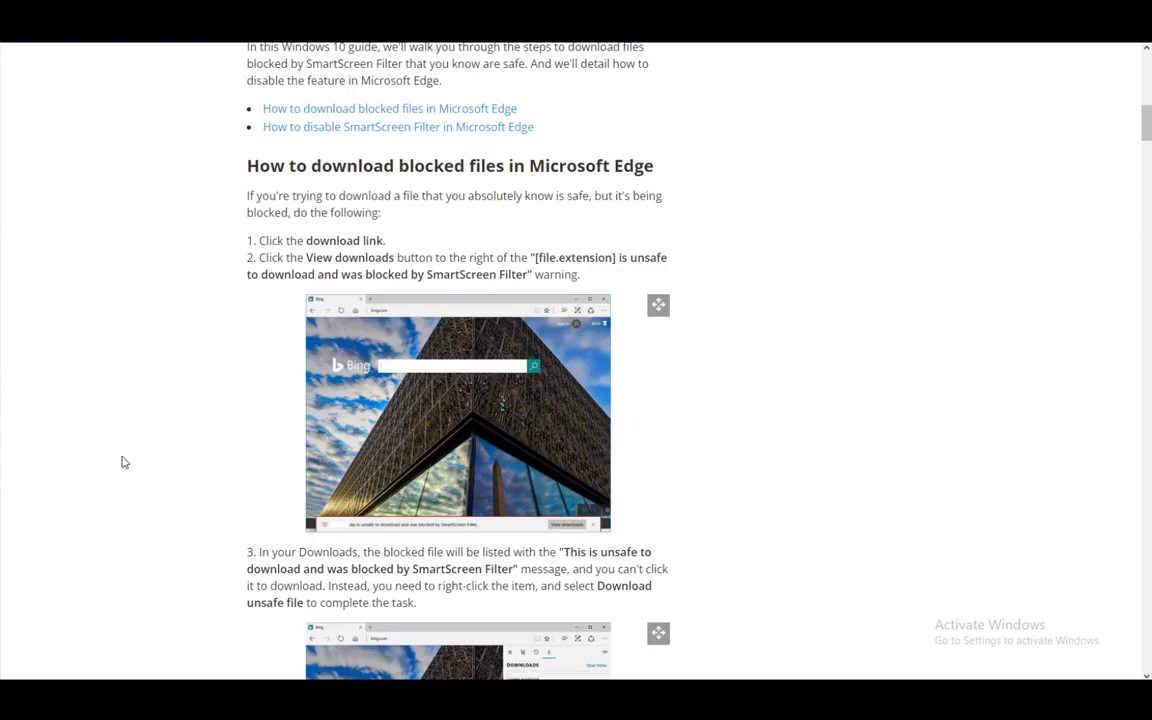
pyautogui.moveTo(347, 293)
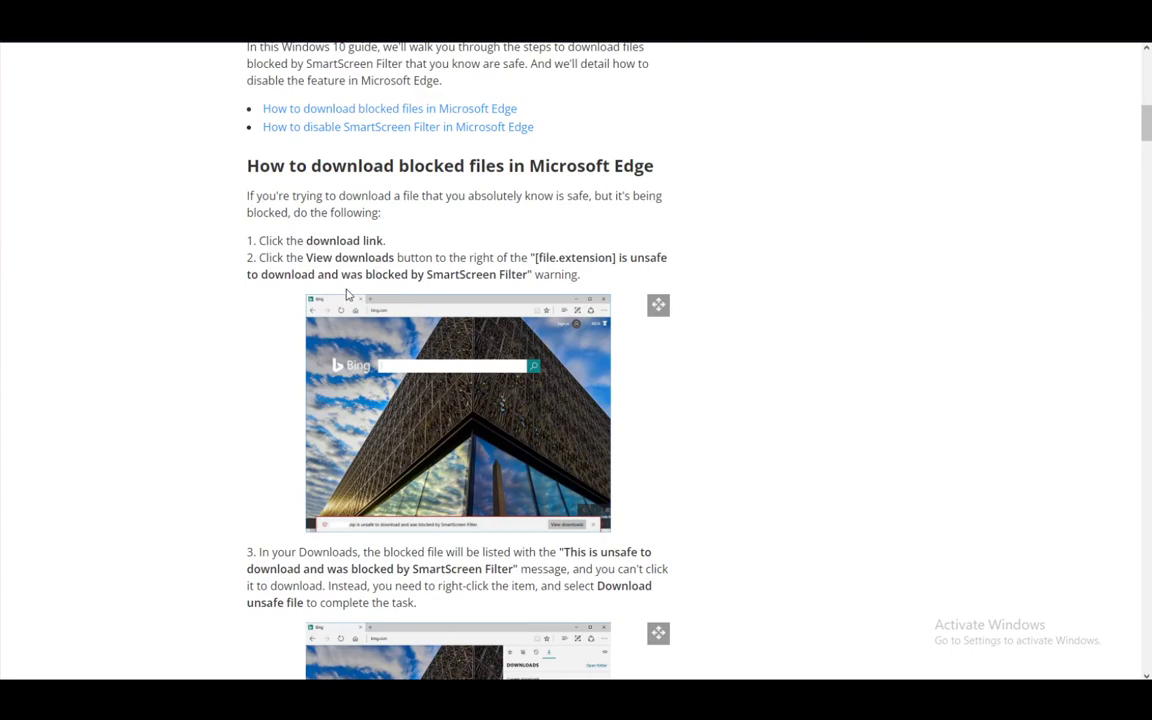